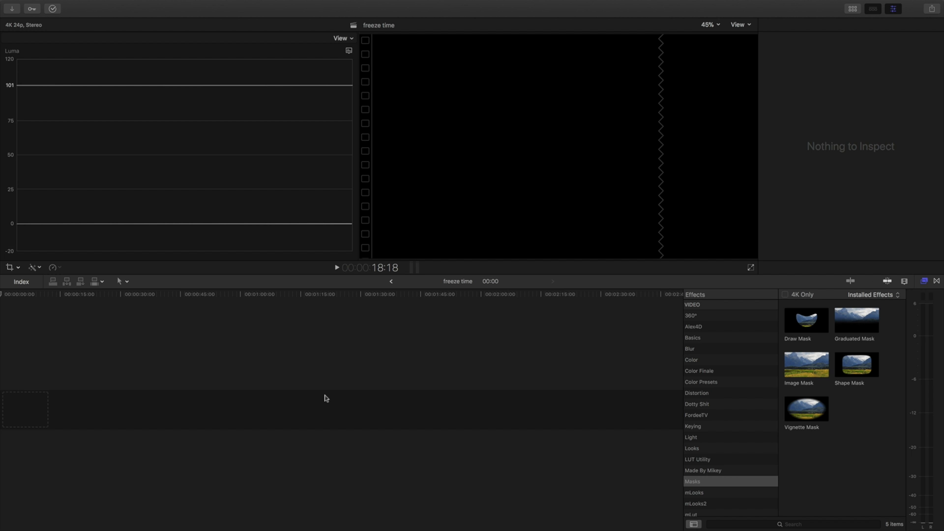
mouse_move(105, 376)
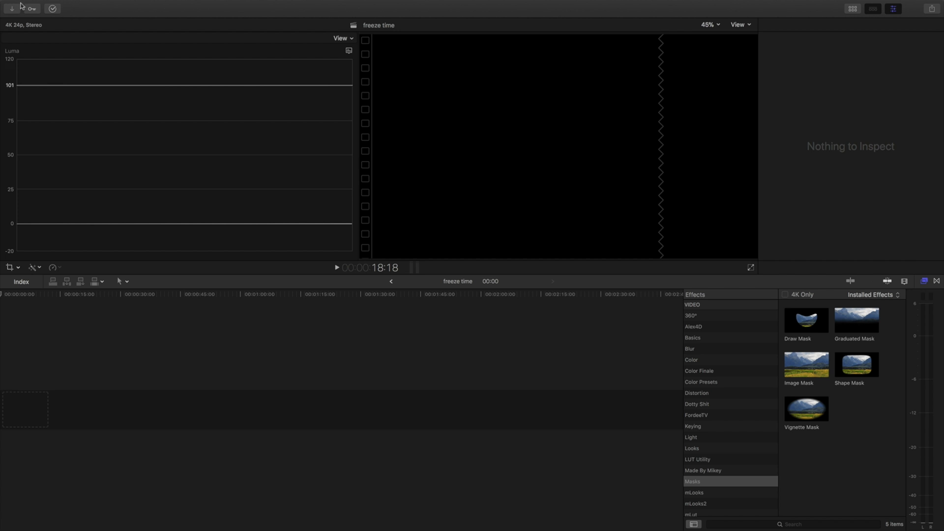
mouse_move(146, 326)
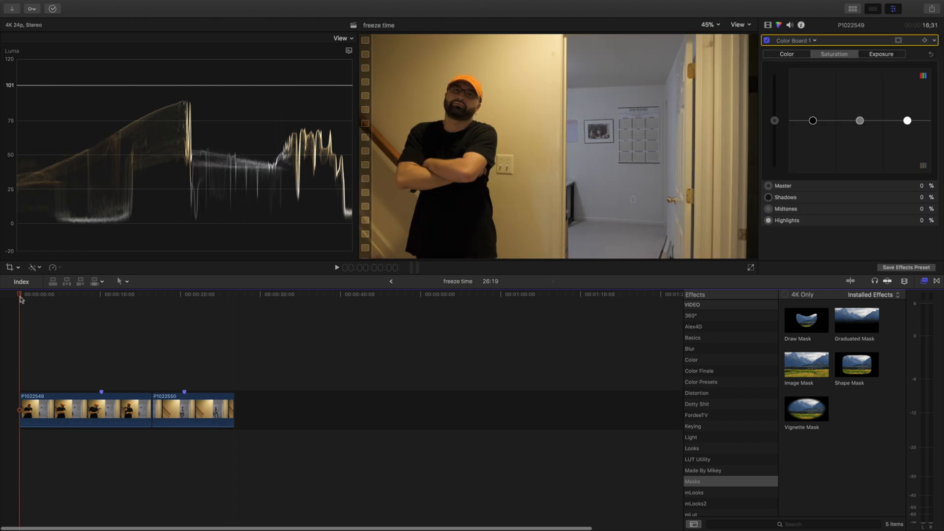
Step: Place the jumping clip above the crossed-arms clip at the timeline start and match their lengths
click(98, 294)
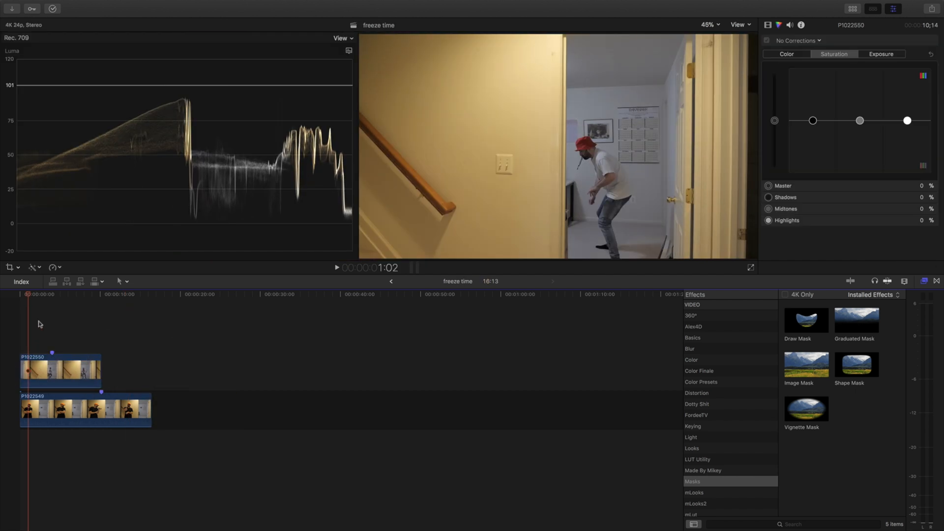
click(336, 268)
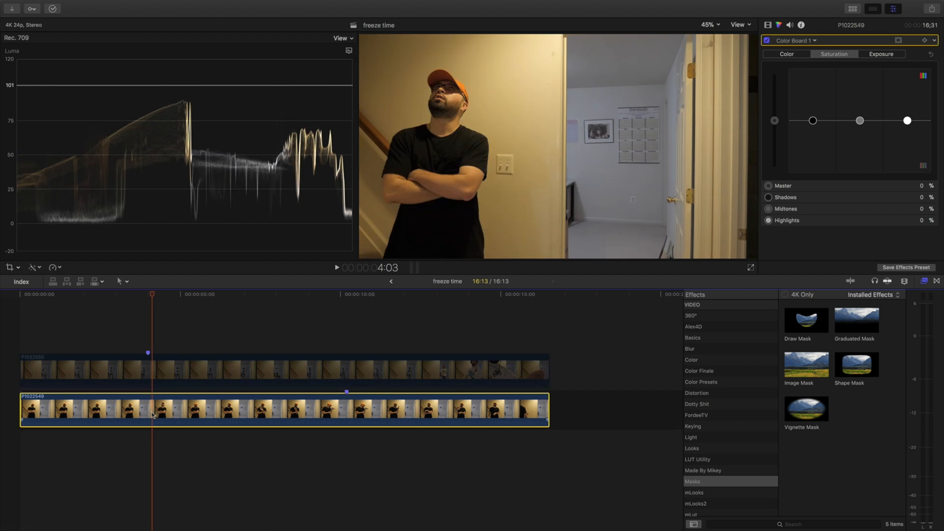
click(147, 371)
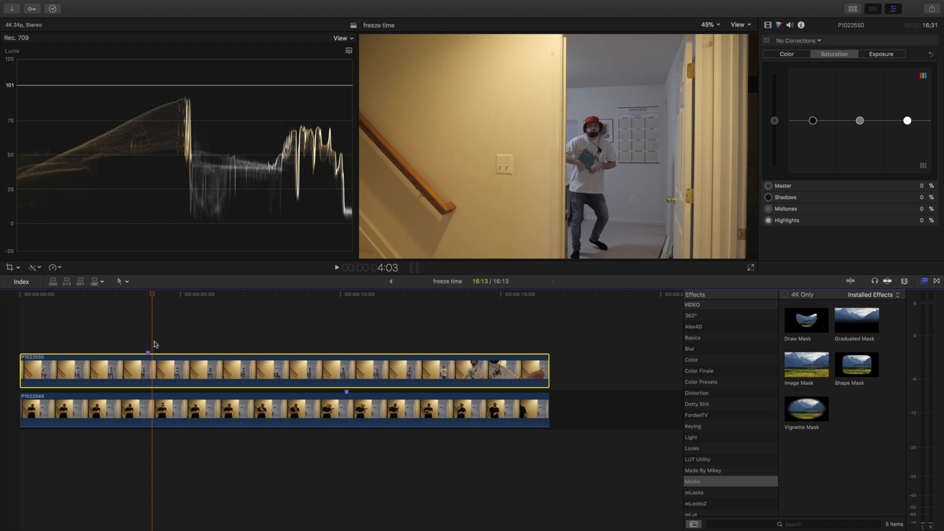
mouse_move(140, 326)
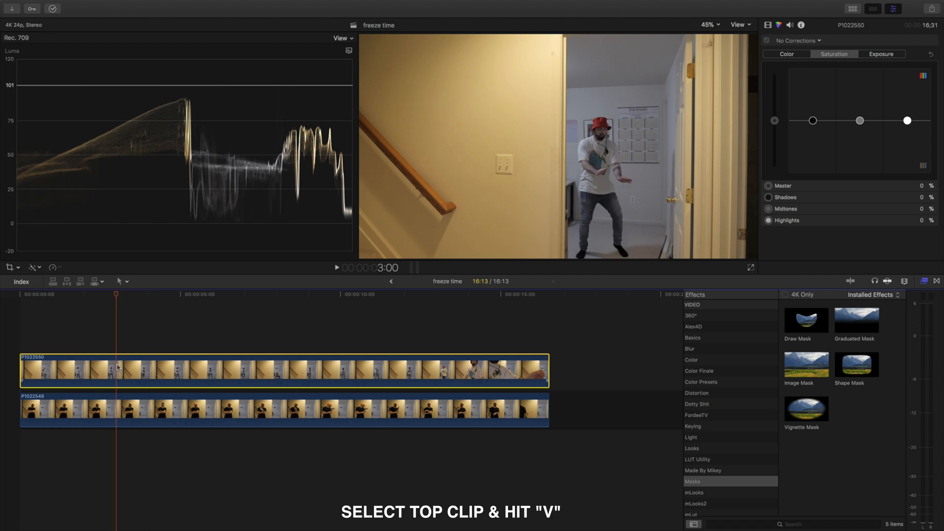
Step: Hide the top clip with V, skim to the mid-jump frame about ten seconds in, and reselect the top clip
key(v)
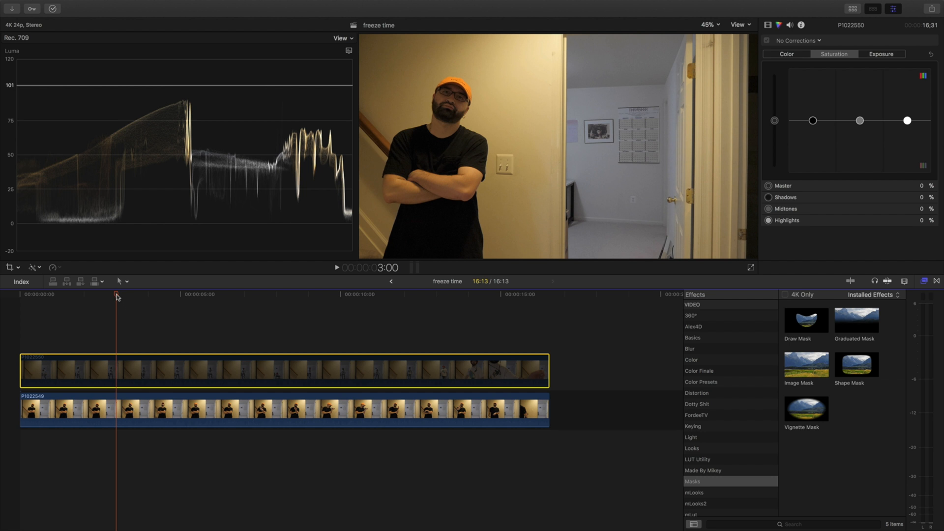
click(209, 294)
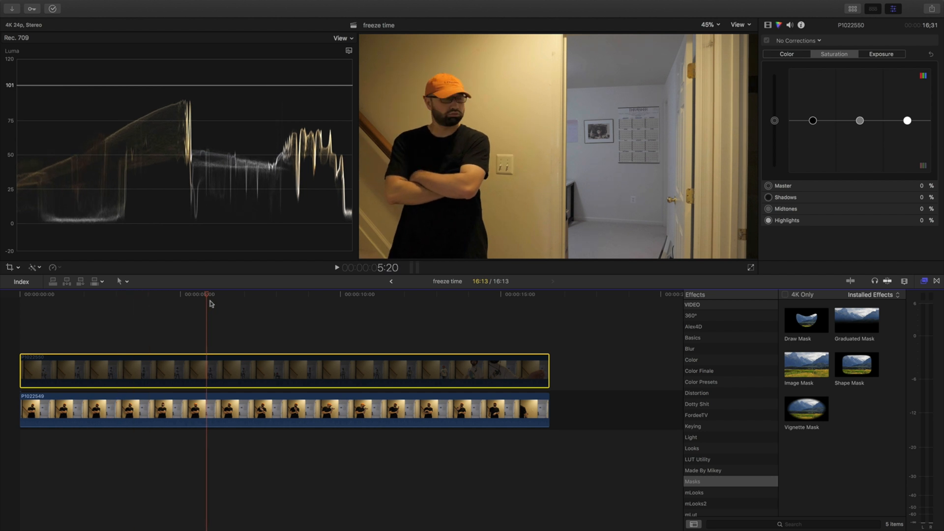
click(275, 295)
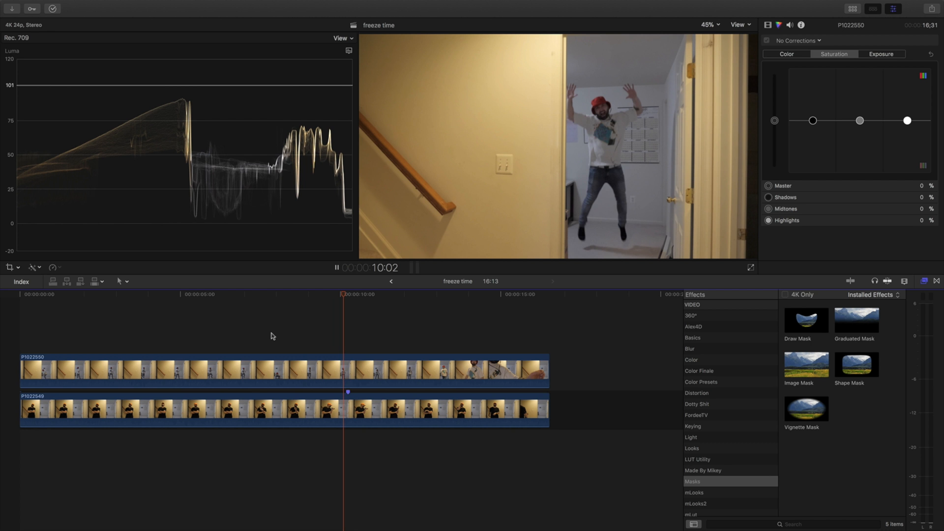
click(336, 268)
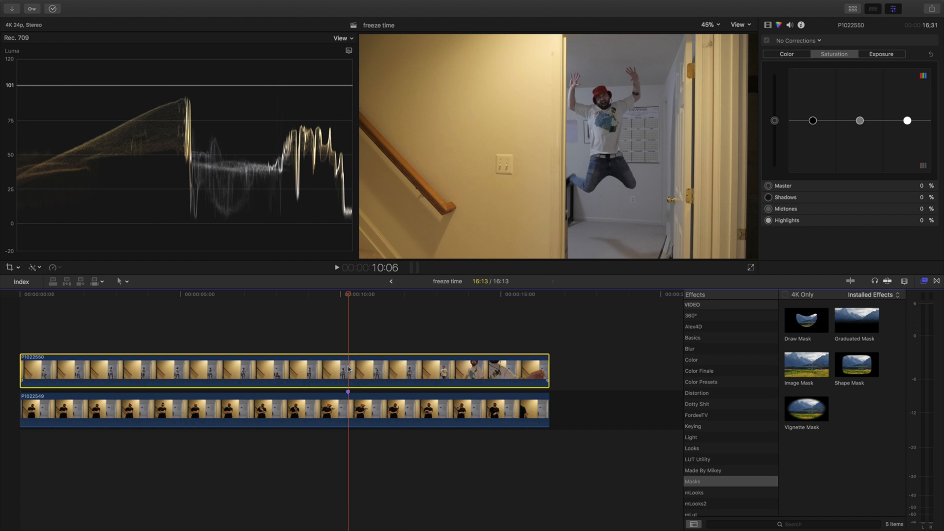
mouse_move(75, 294)
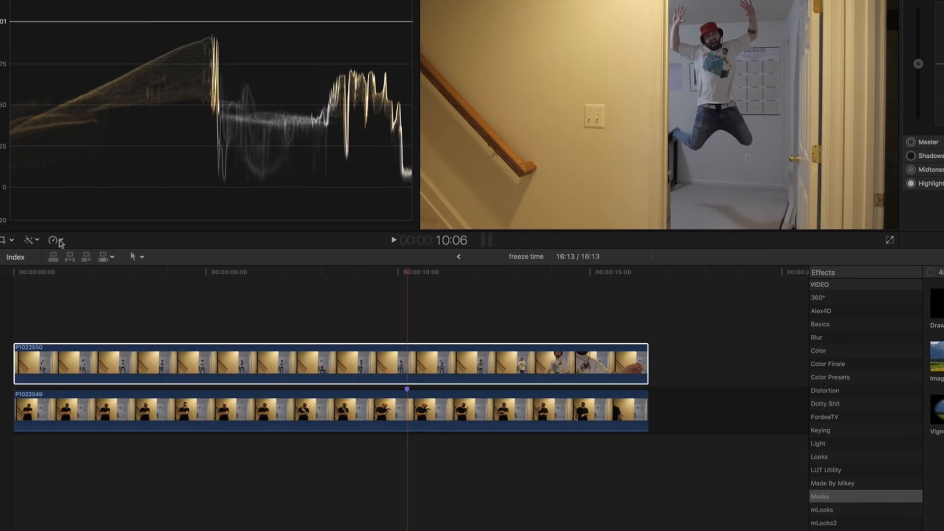
Step: Apply a Hold retime at the jump peak and stretch the freeze to the bottom clip's end near sixteen seconds
click(51, 240)
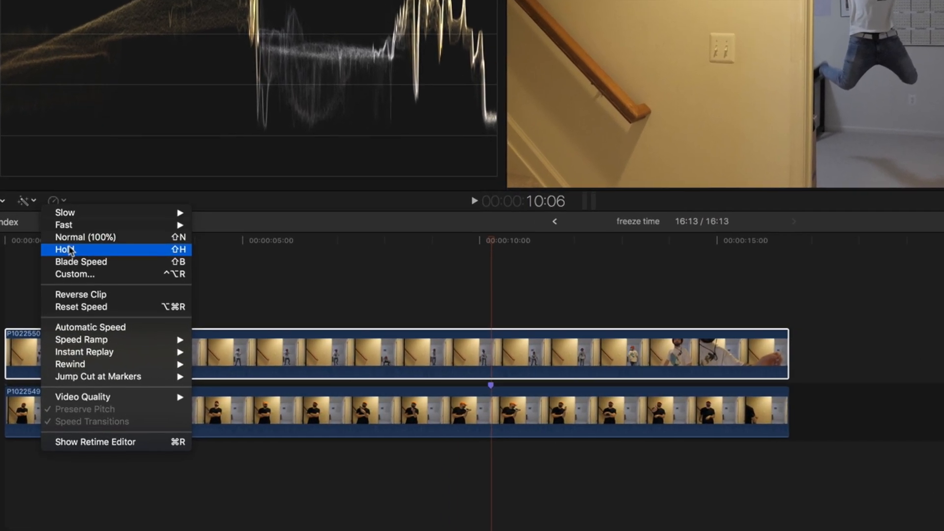
click(64, 249)
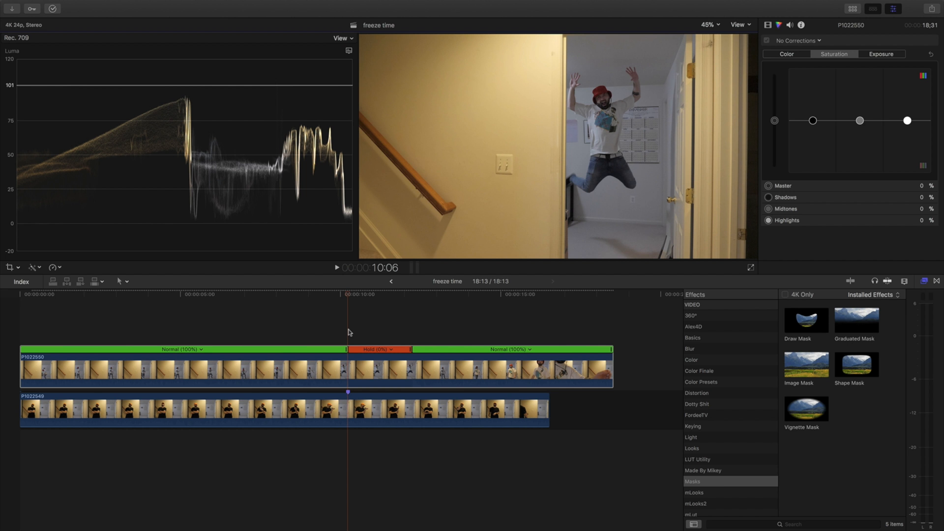
click(388, 298)
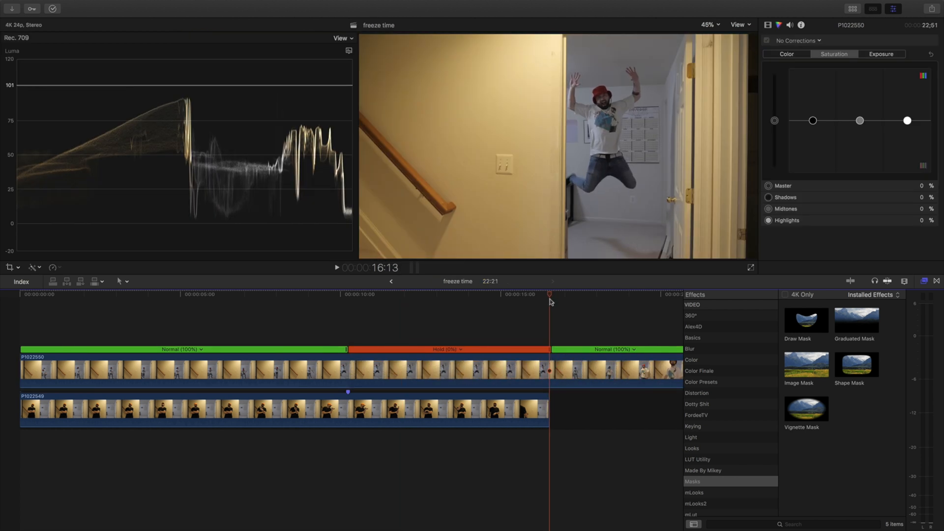
Step: Blade the top clip at the bottom clip's end, discard the remainder, and return to the freeze start
key(b)
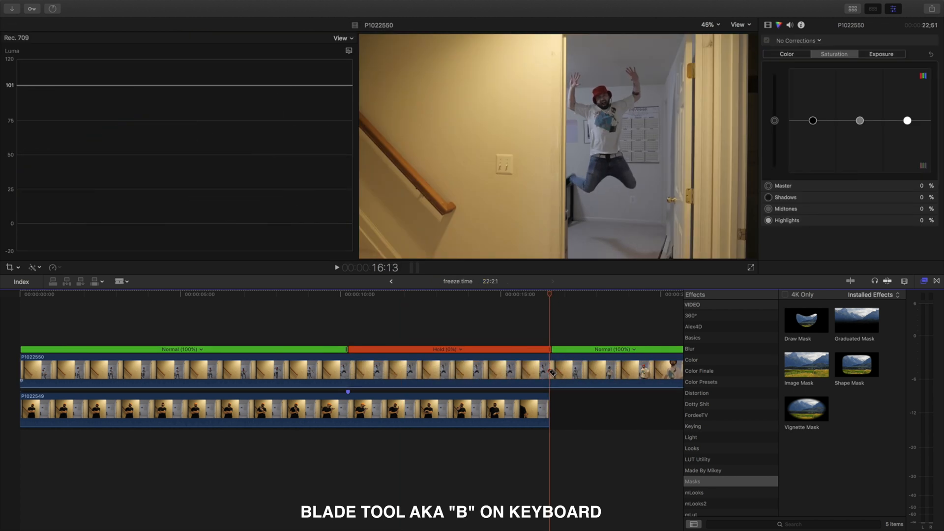
click(553, 371)
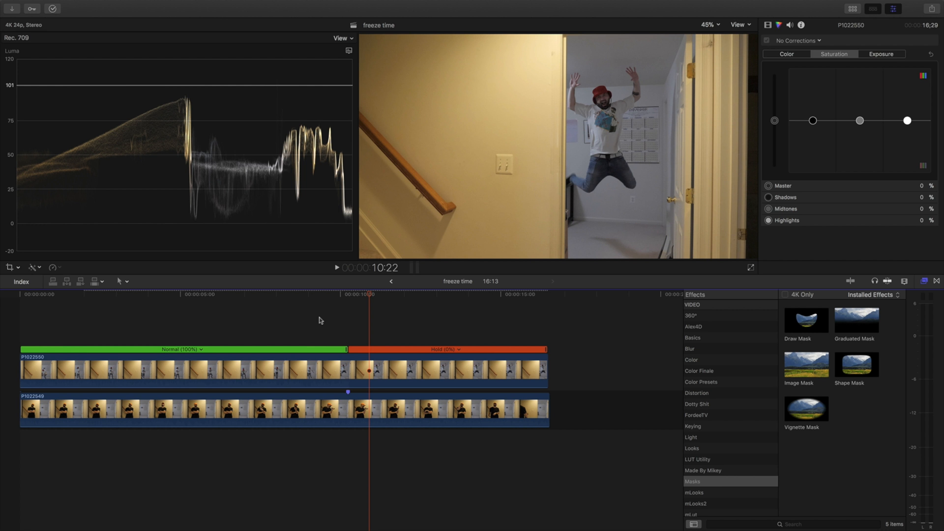
mouse_move(590, 189)
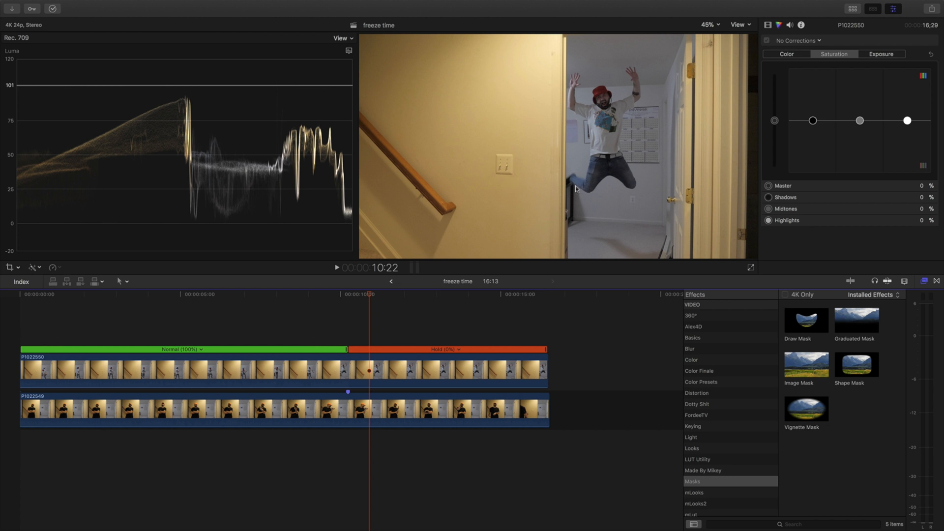
mouse_move(486, 195)
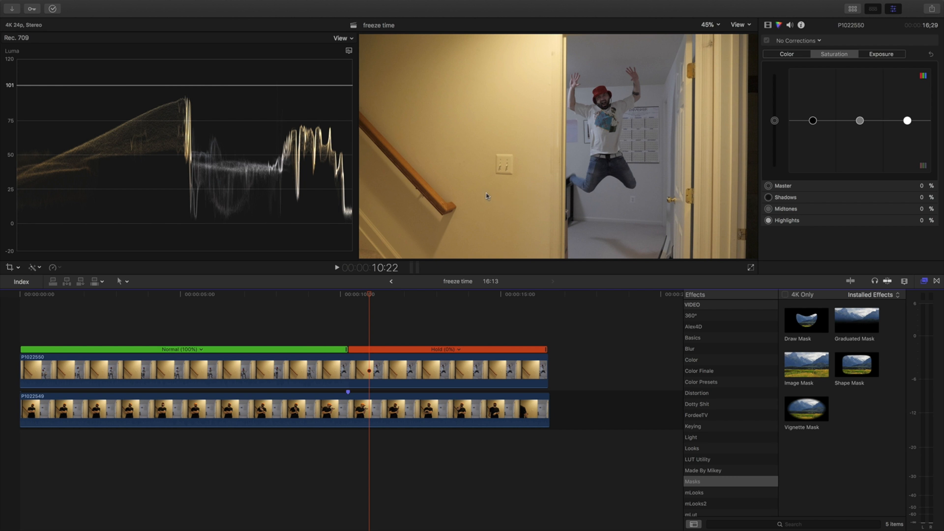
mouse_move(422, 283)
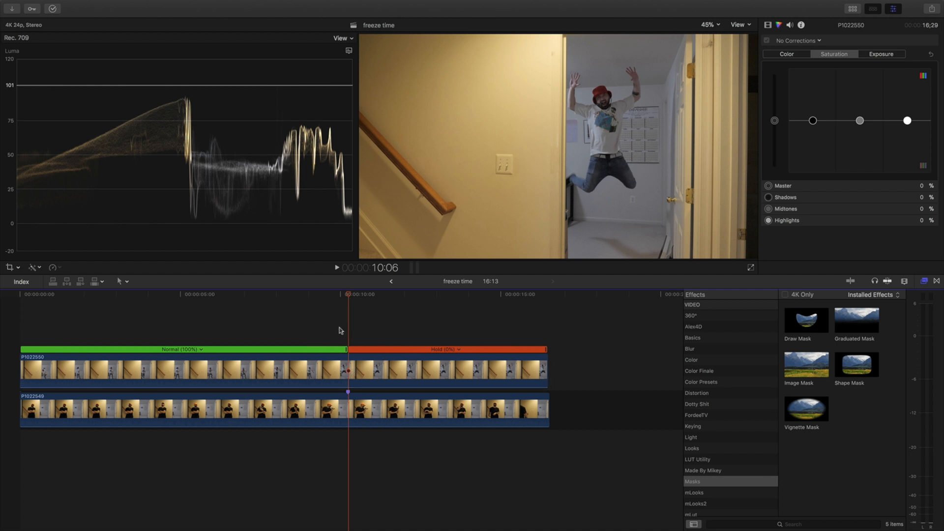
click(346, 370)
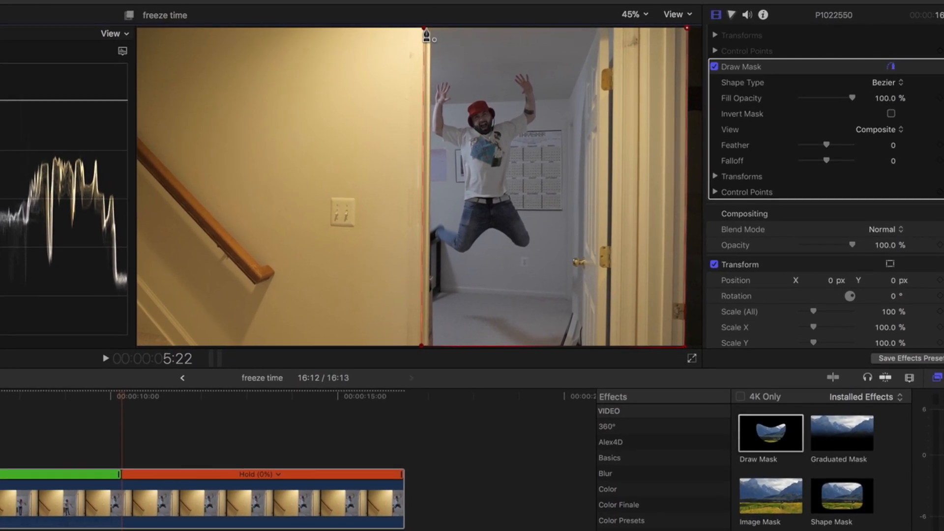
Step: Close the Draw Mask shape around the doorway so the frozen jumper shows beside the man on the stairs
click(884, 83)
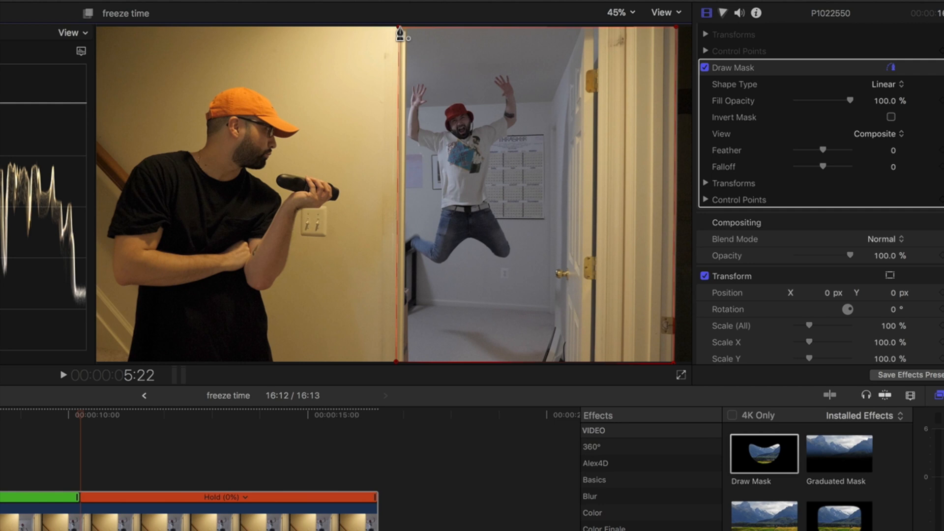